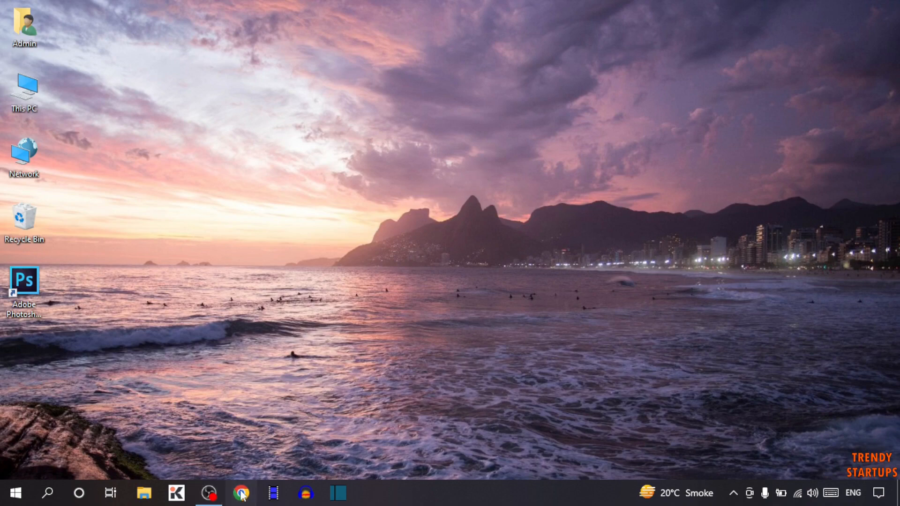
- Launch Chrome and search Google for 'telegram'
left_click(241, 498)
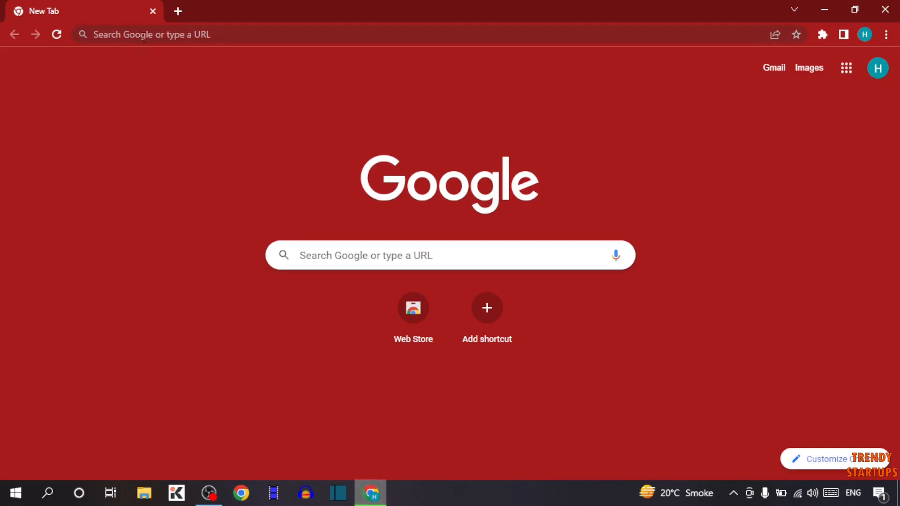
type("tel")
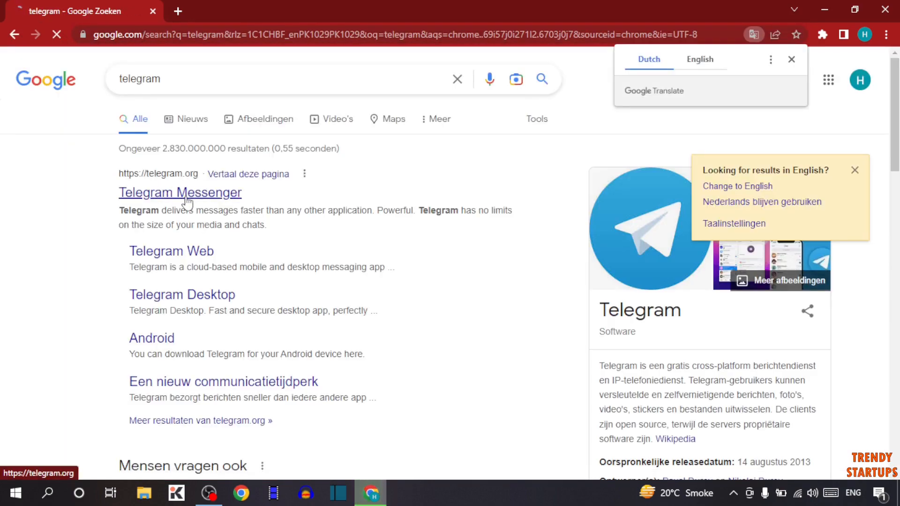
- Go to telegram.org from the 'Telegram Messenger' result and scroll to Telegram for PC / Linux
left_click(180, 193)
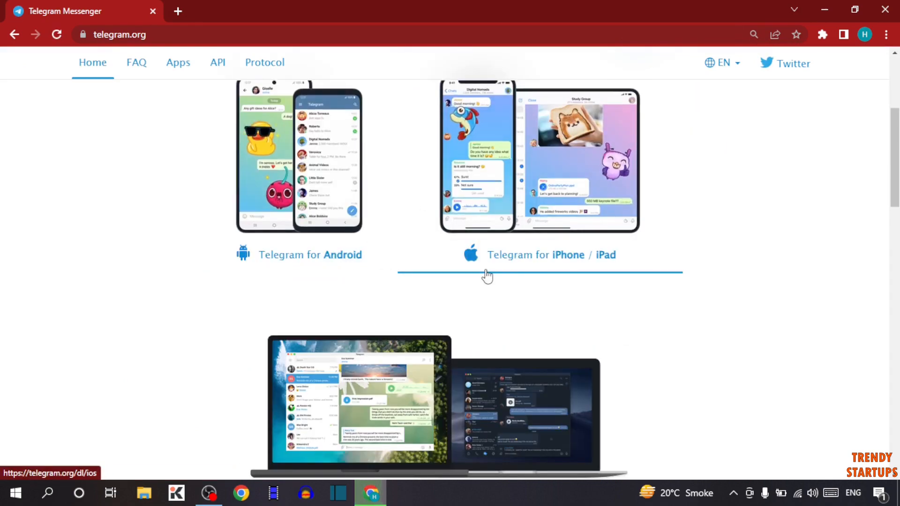
scroll("down", 3)
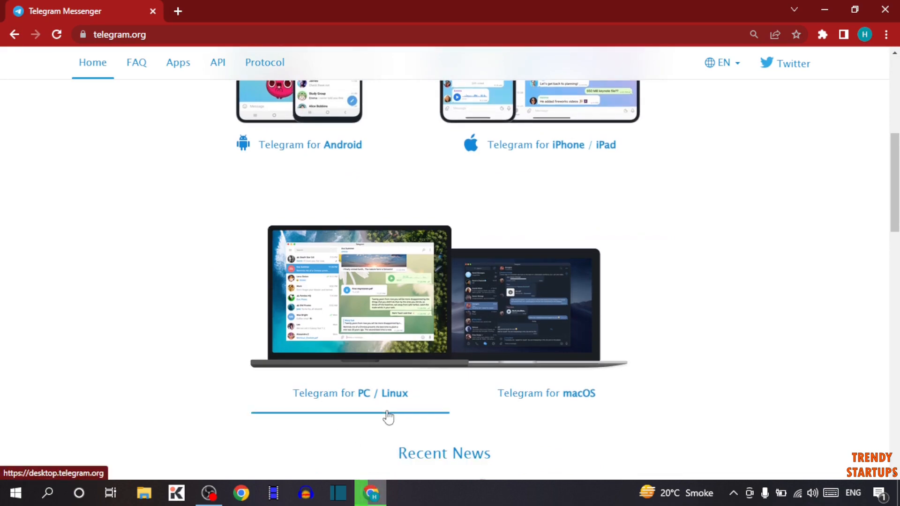
mouse_move(306, 400)
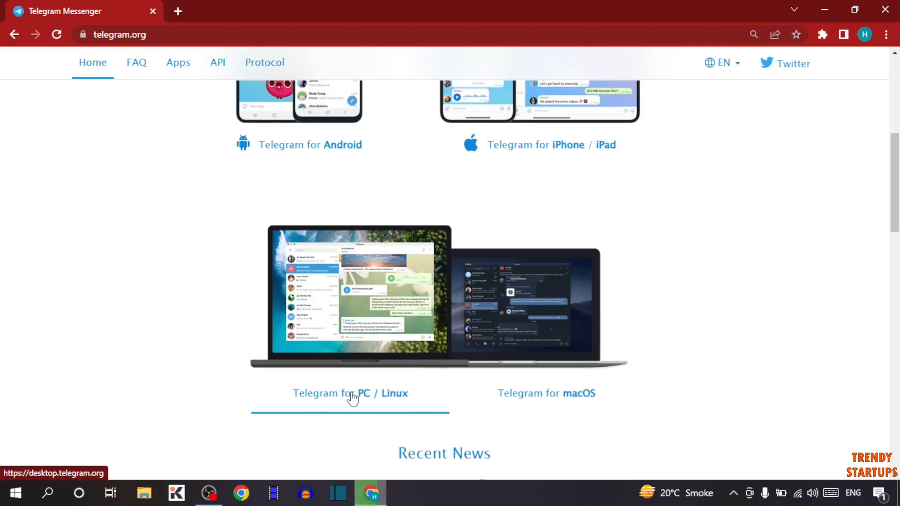
- Download the Telegram for Windows x64 installer from desktop.telegram.org
left_click(350, 393)
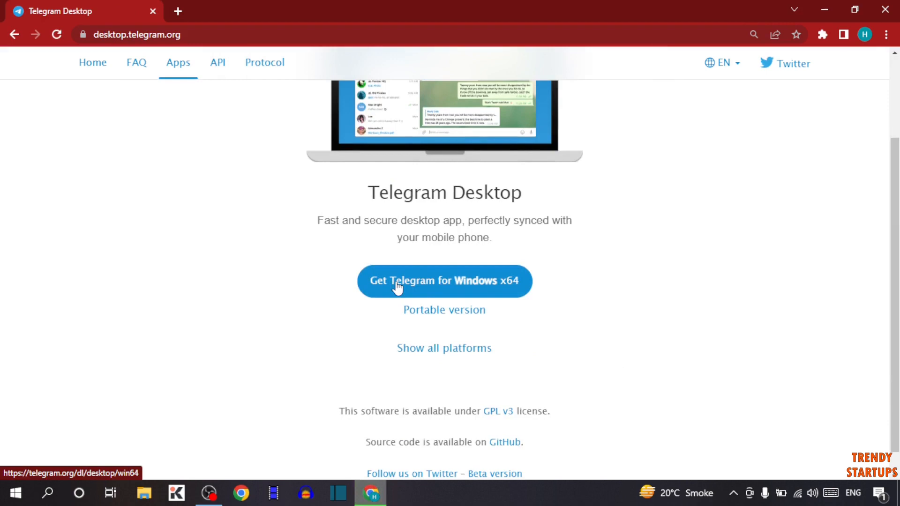
mouse_move(470, 283)
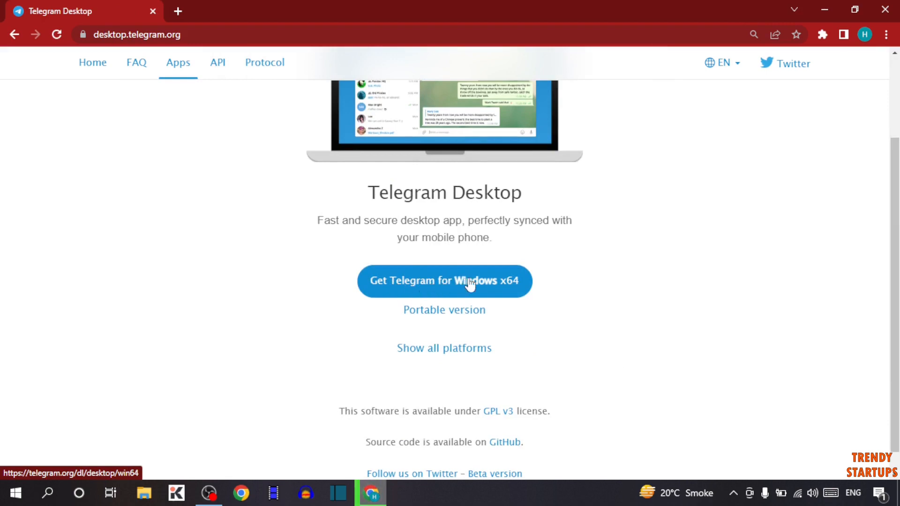
left_click(443, 281)
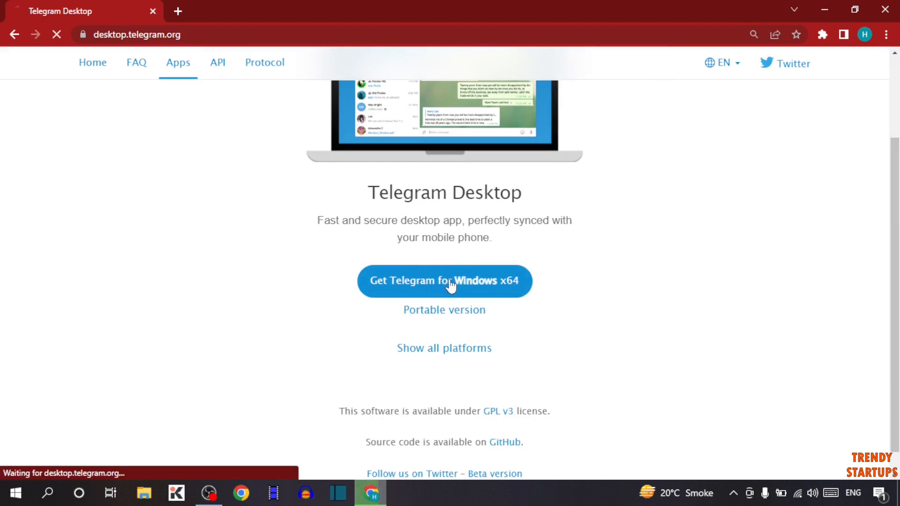
left_click(443, 281)
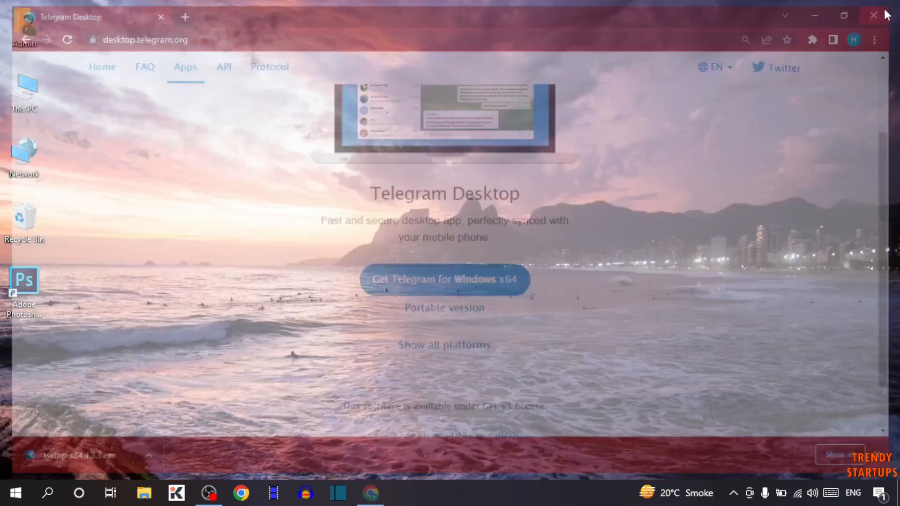
- Close Chrome and run the tsetup installer from the Downloads folder in File Explorer
left_click(873, 16)
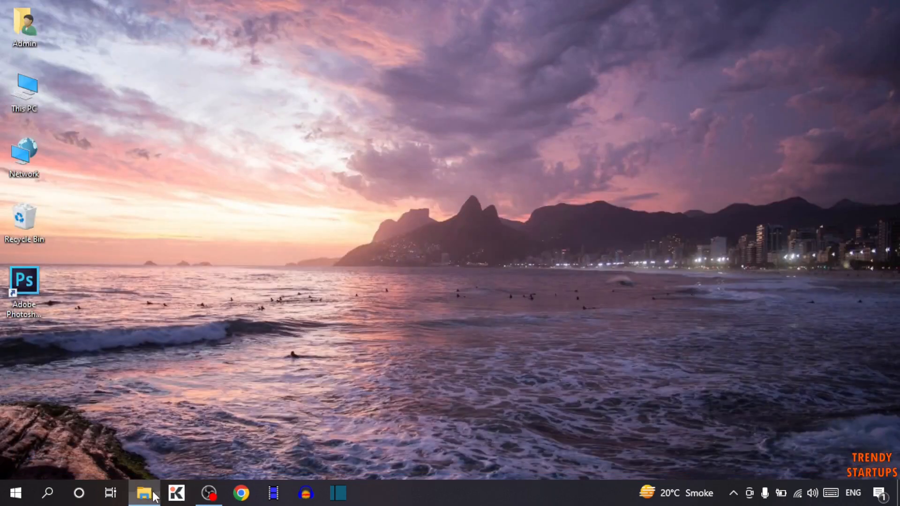
left_click(145, 492)
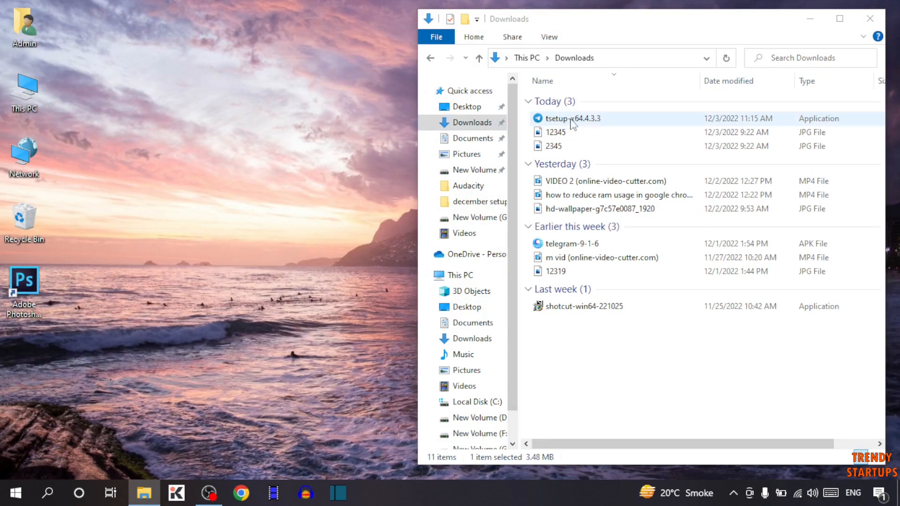
left_click(571, 118)
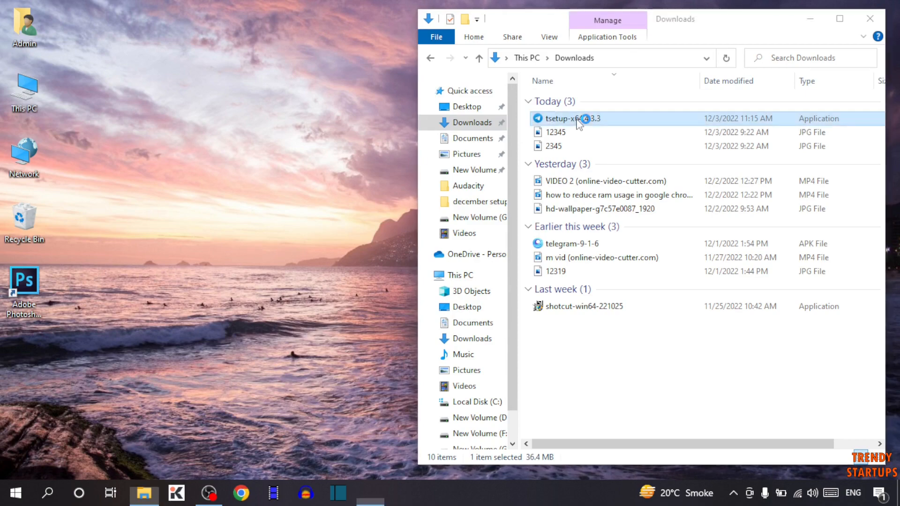
double_click(568, 119)
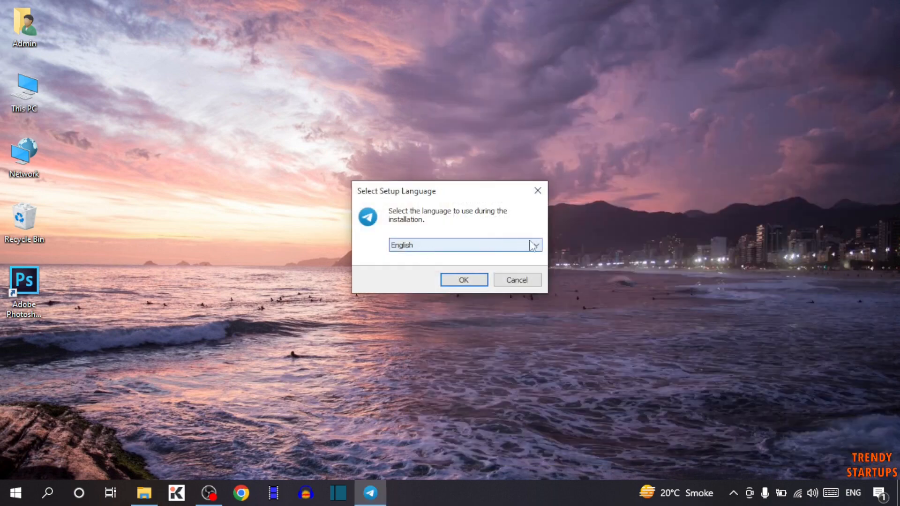
- Keep English as the setup language and proceed into the Telegram Desktop Setup wizard
left_click(532, 245)
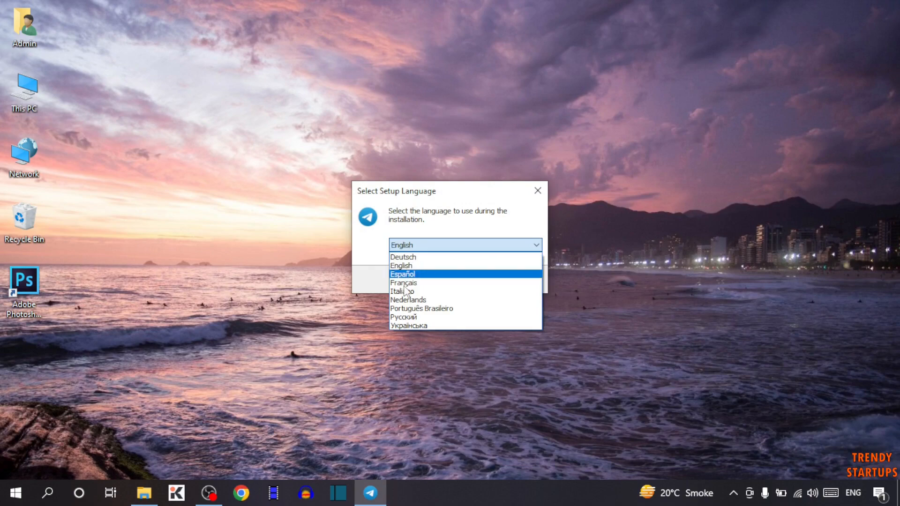
left_click(401, 265)
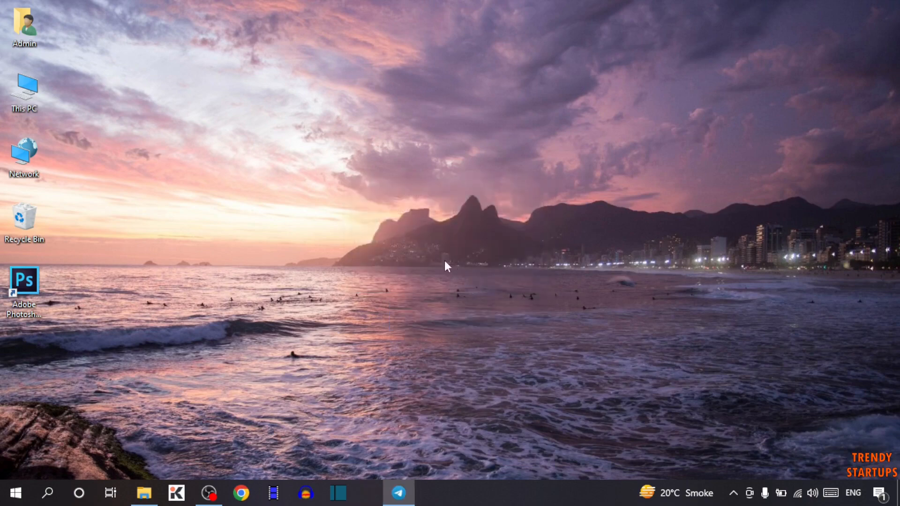
left_click(398, 492)
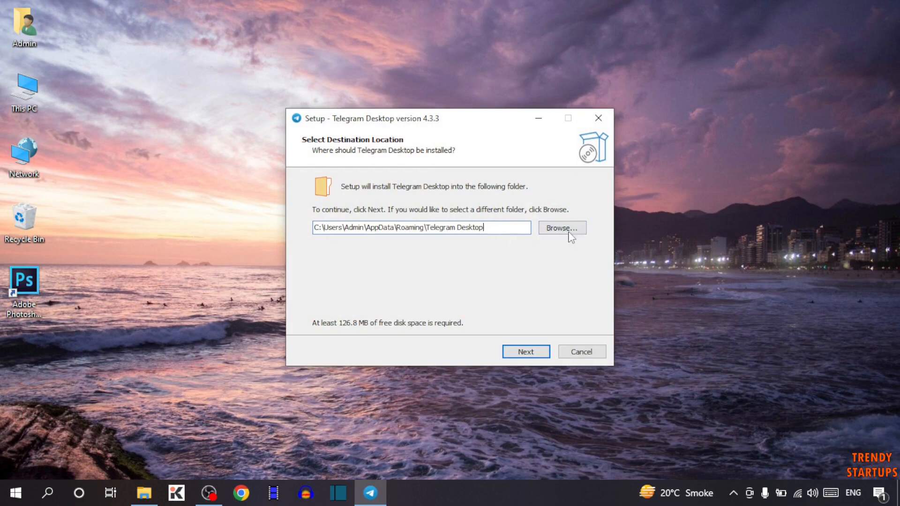
mouse_move(525, 352)
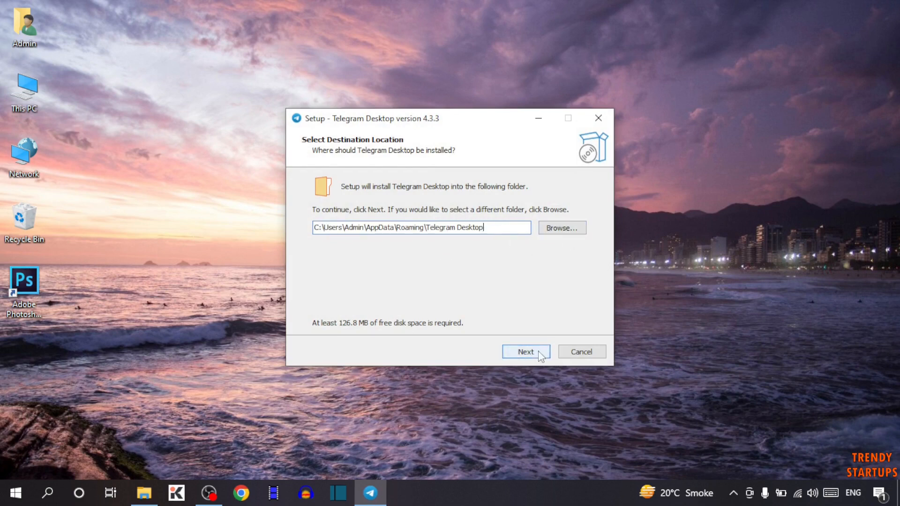
- Install with the default folder and Start Menu folder, then launch Telegram from its desktop shortcut
left_click(526, 352)
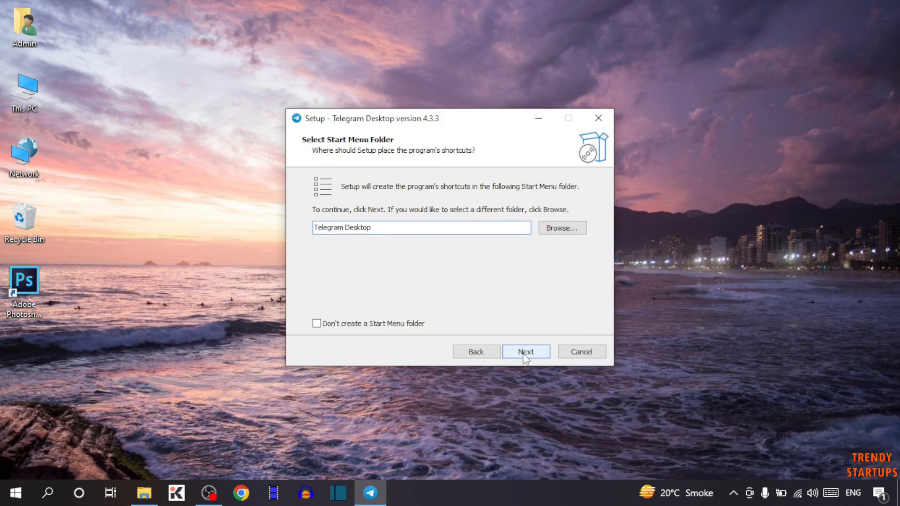
left_click(525, 352)
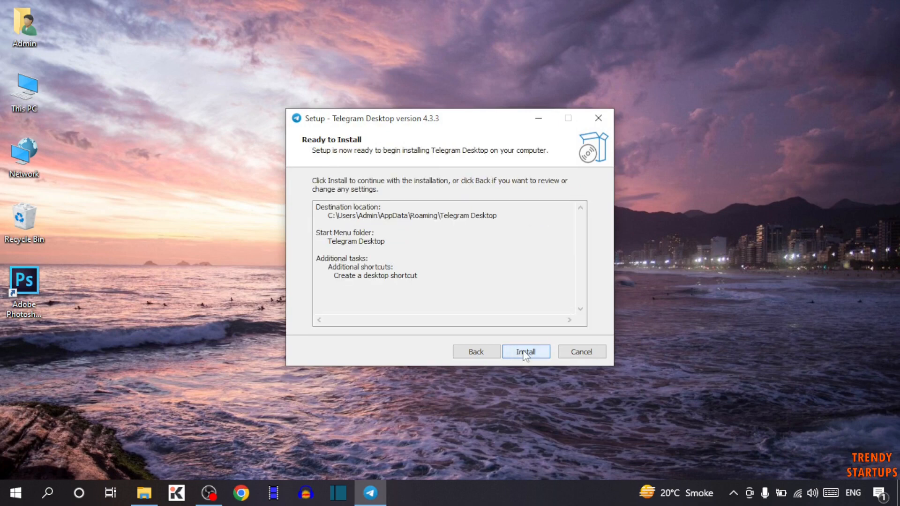
left_click(525, 352)
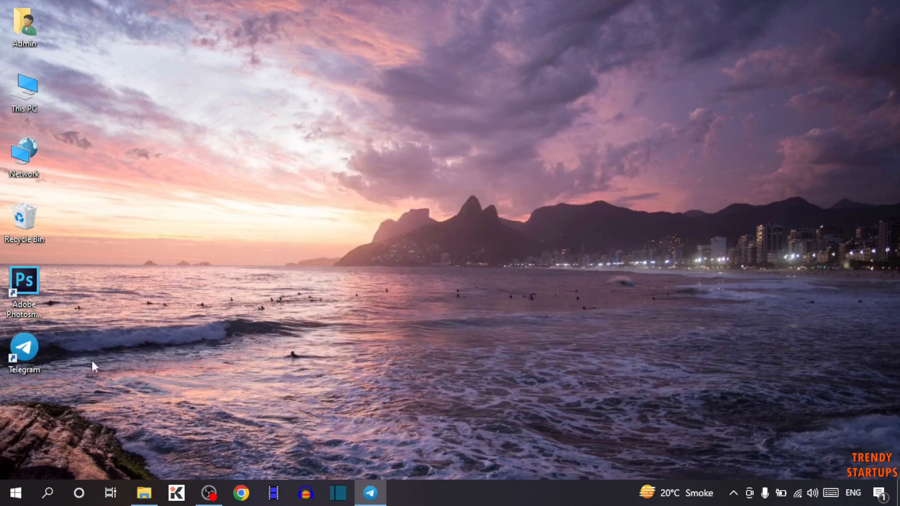
double_click(22, 344)
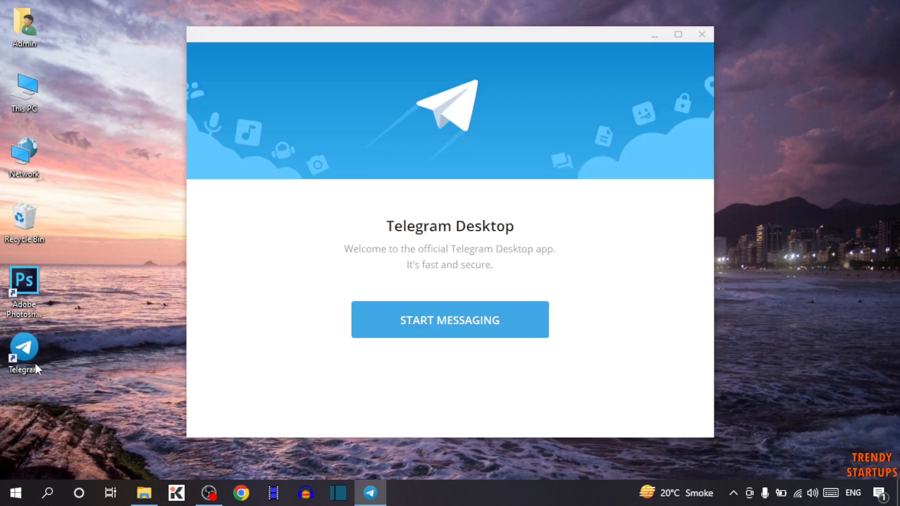
- Start messaging to reach the QR-code login screen, then close the Telegram window
left_click(449, 320)
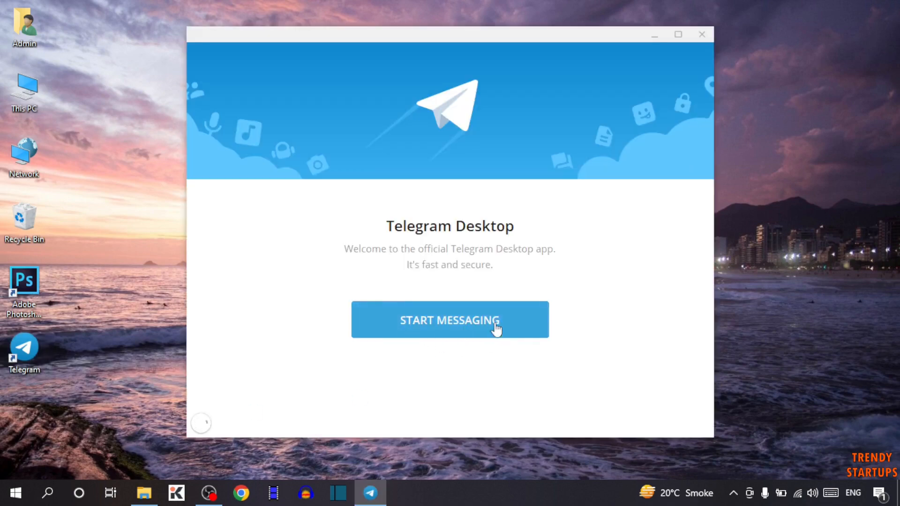
left_click(450, 319)
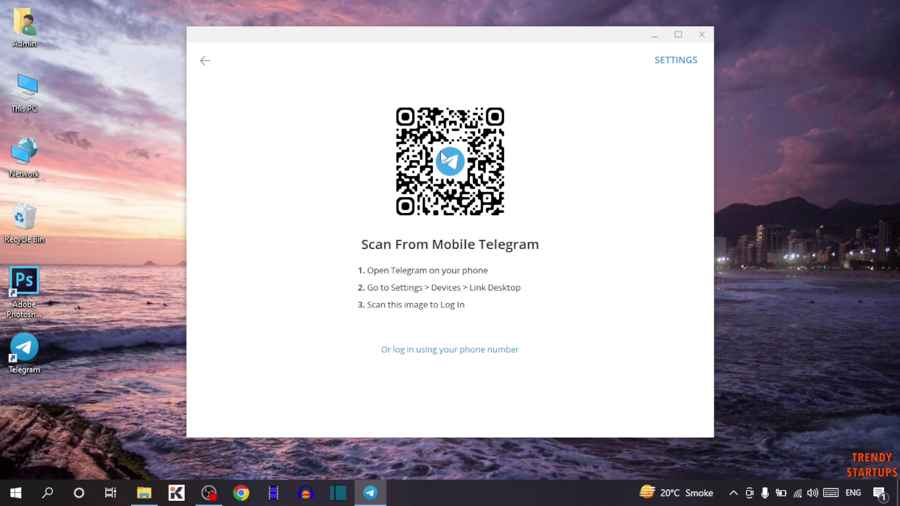
mouse_move(451, 221)
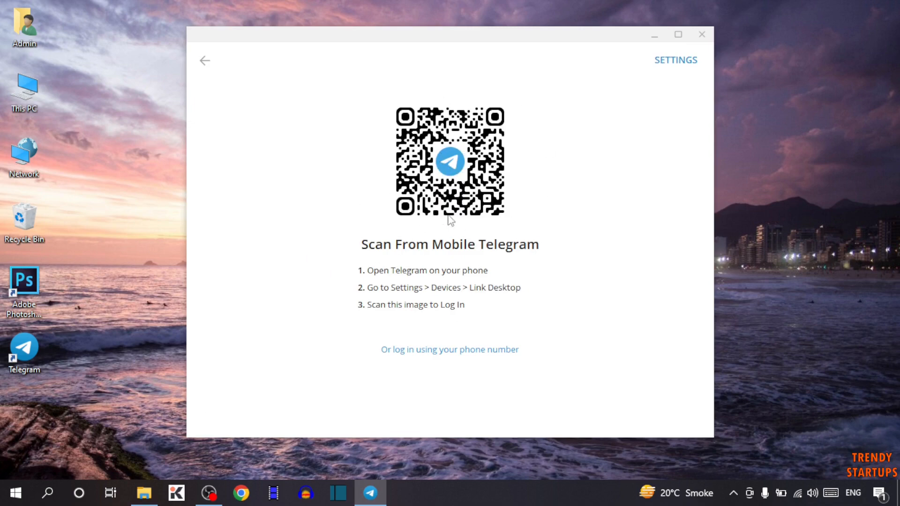
mouse_move(451, 294)
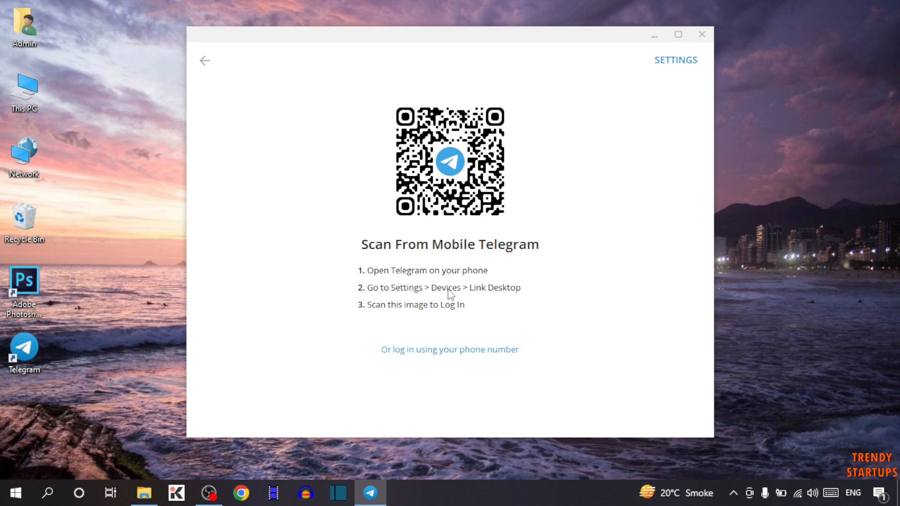
left_click(702, 34)
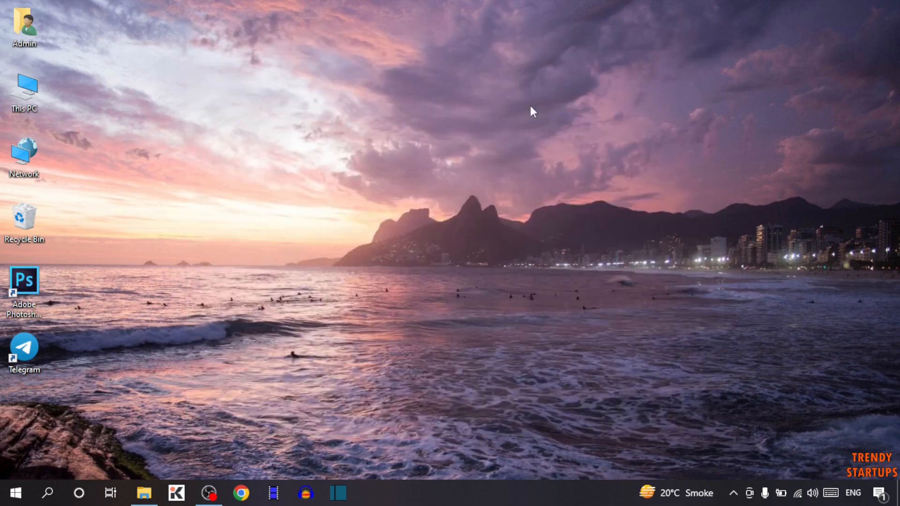